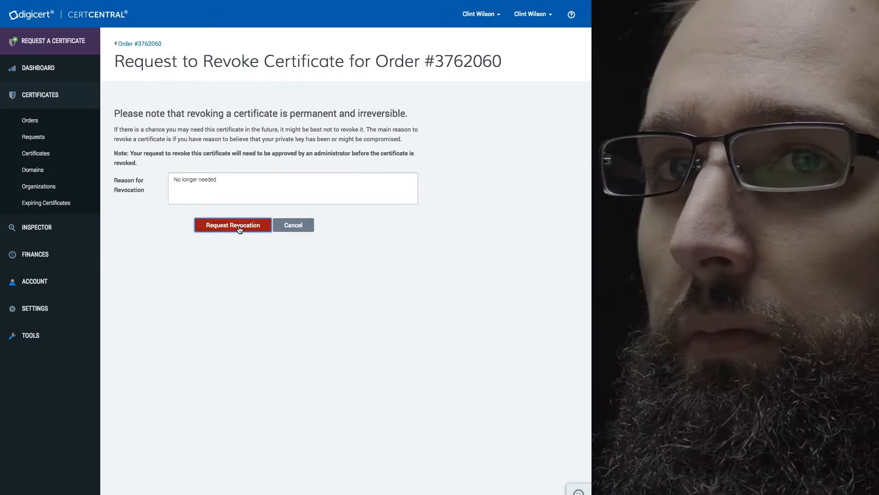
# - Request revocation of order #3762060, review the dashboard, and go to the Orders list
pyautogui.click(232, 226)
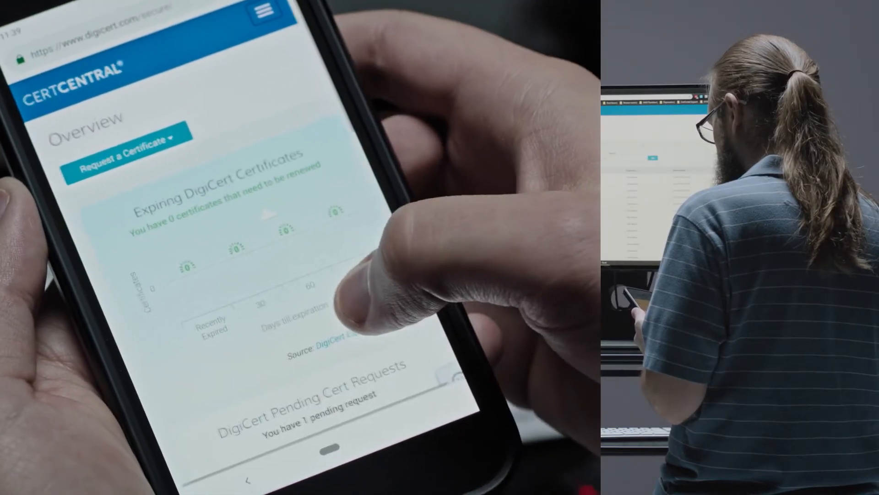
pyautogui.scroll(-3)
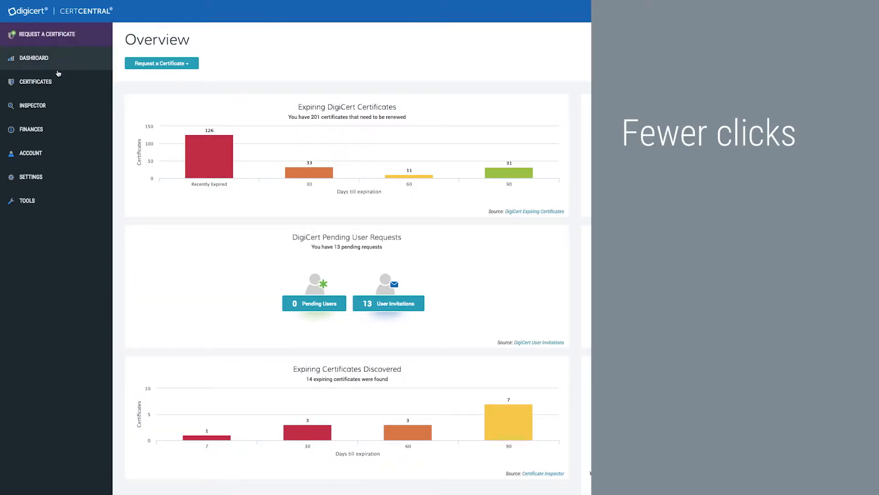
pyautogui.click(31, 153)
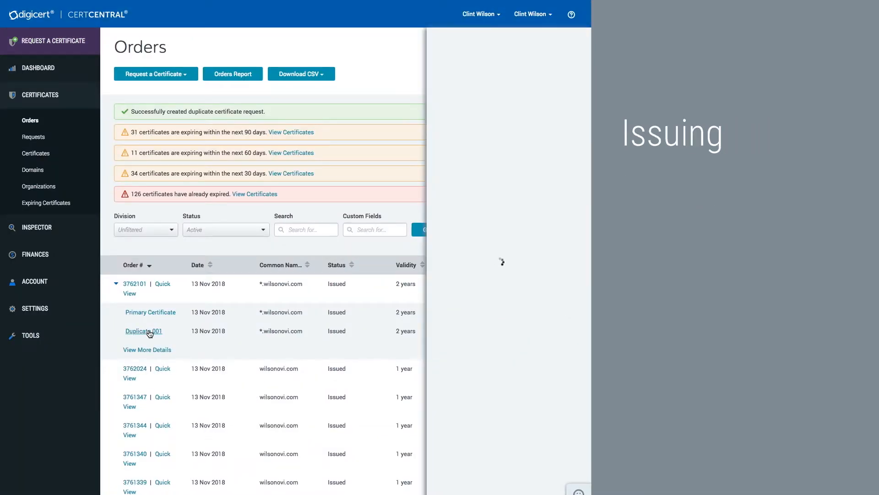
# - View the duplicates of order #3762101 and send Duplicate 001
pyautogui.click(144, 331)
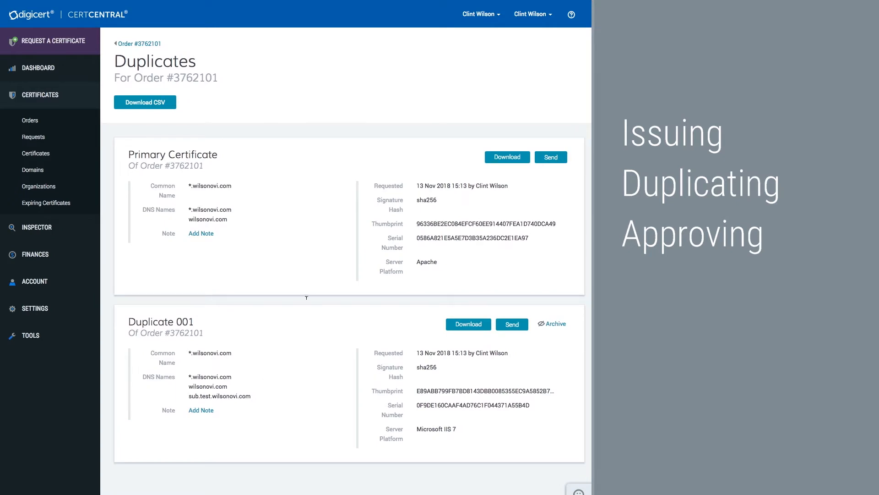
pyautogui.click(511, 324)
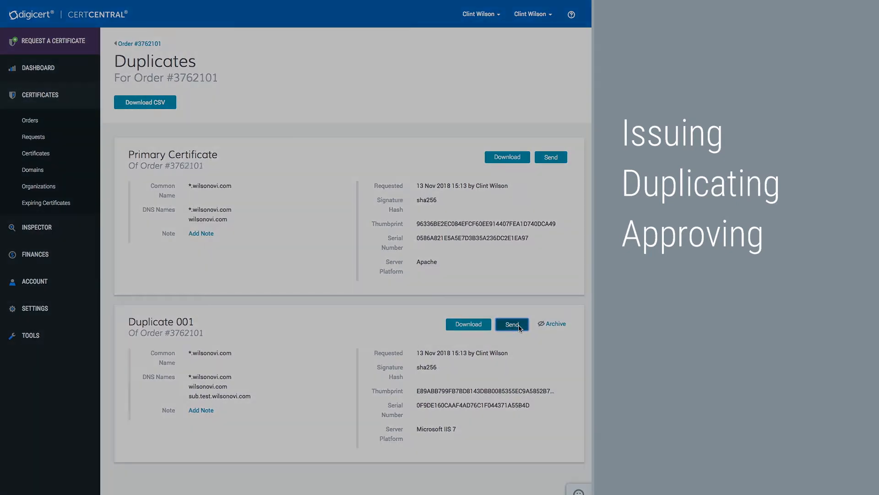